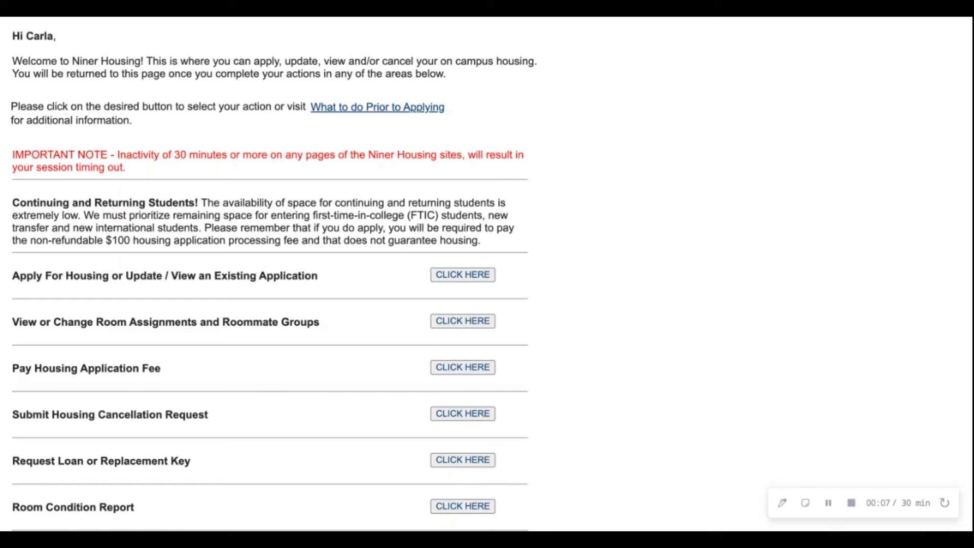
Step: Reach the View or Change Room Assignments and Roommate Groups options for Fall 2024 – Spring 2025
scroll(down, 3)
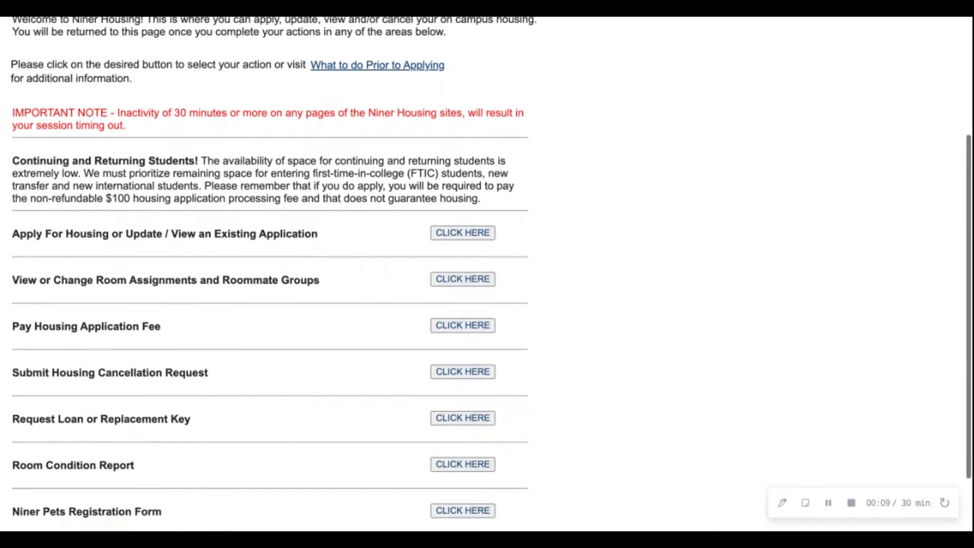
mouse_move(493, 292)
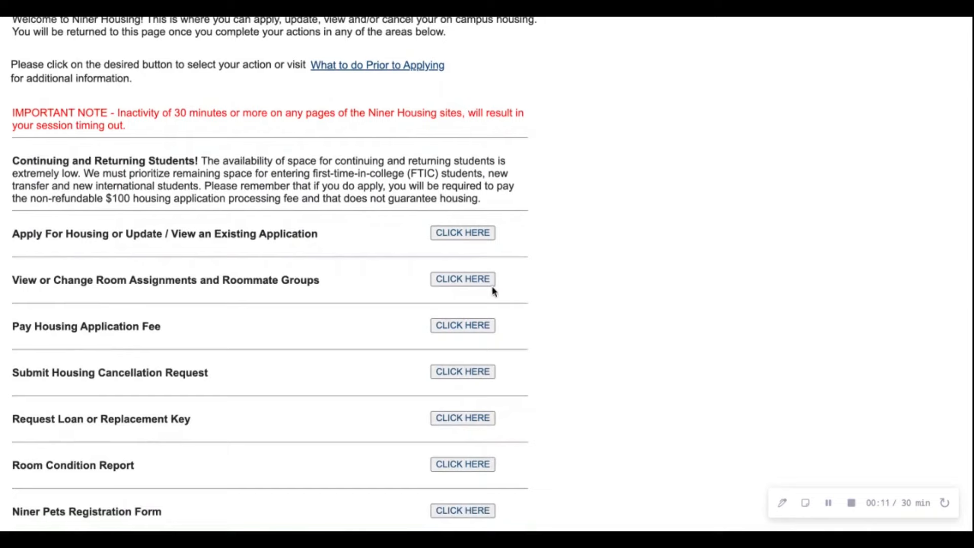
click(463, 278)
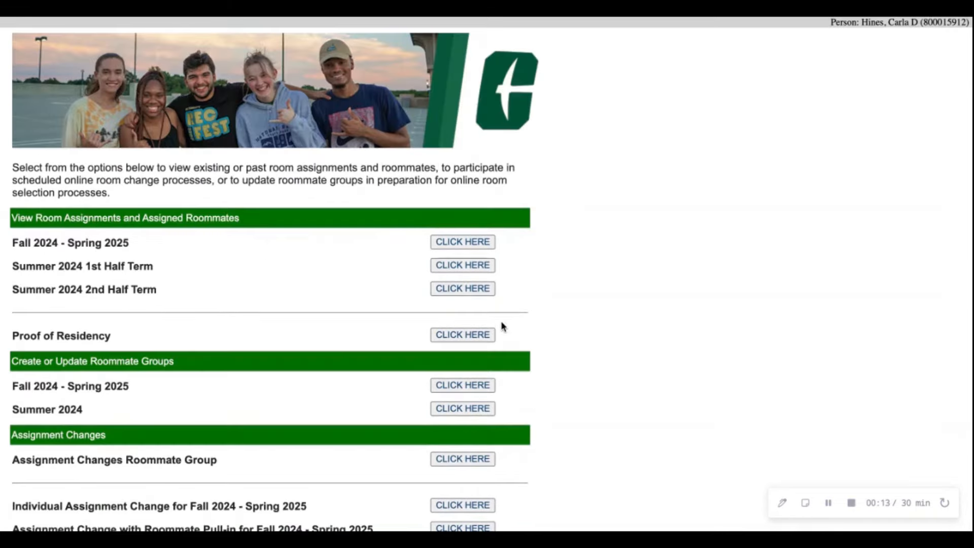
scroll(down, 3)
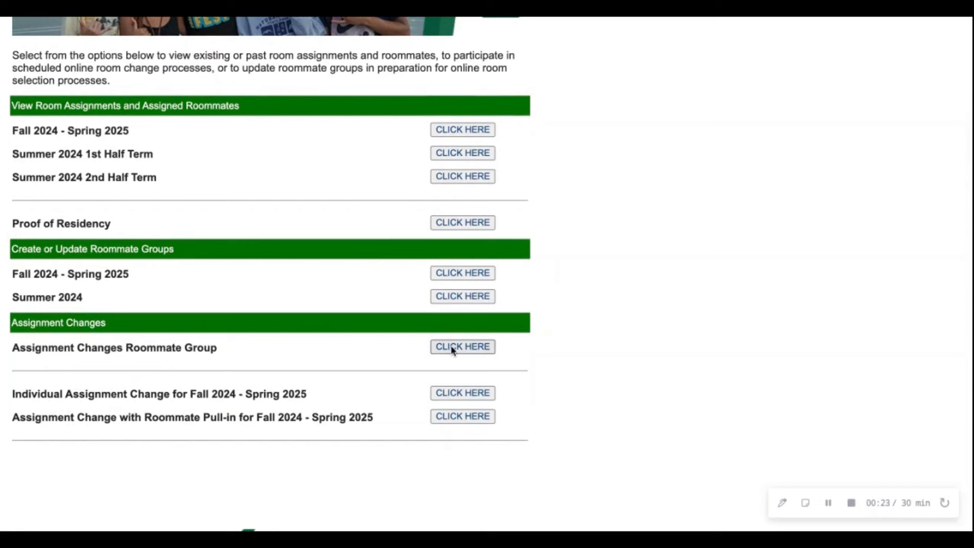
click(463, 346)
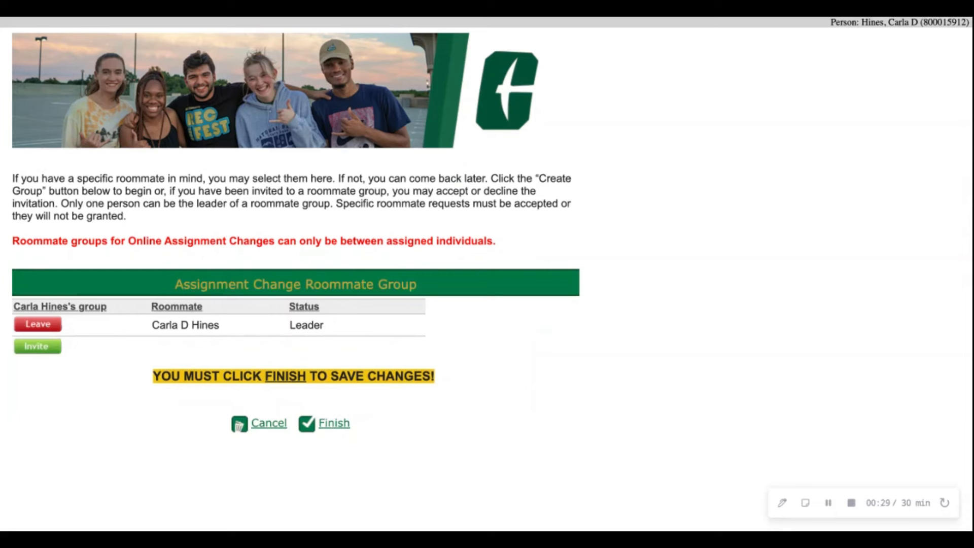
mouse_move(87, 360)
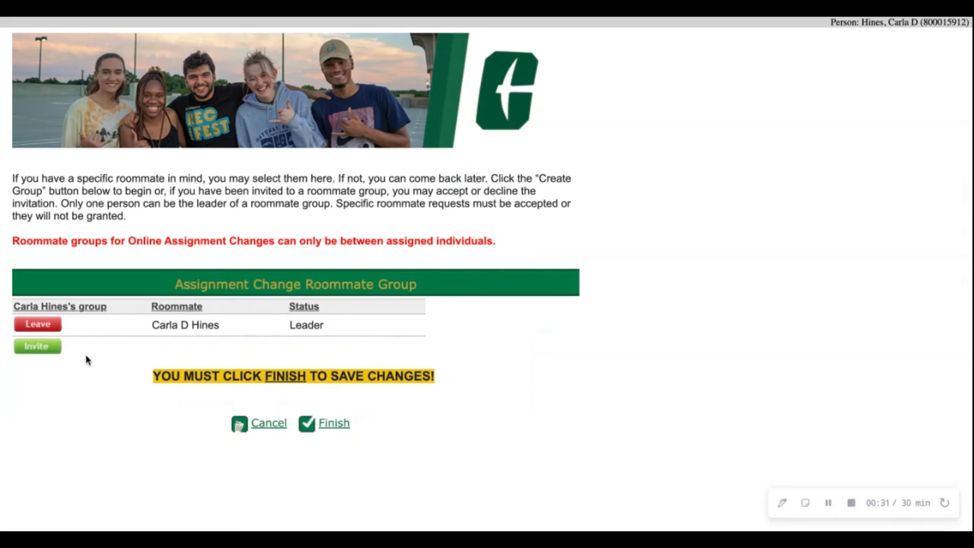
click(36, 346)
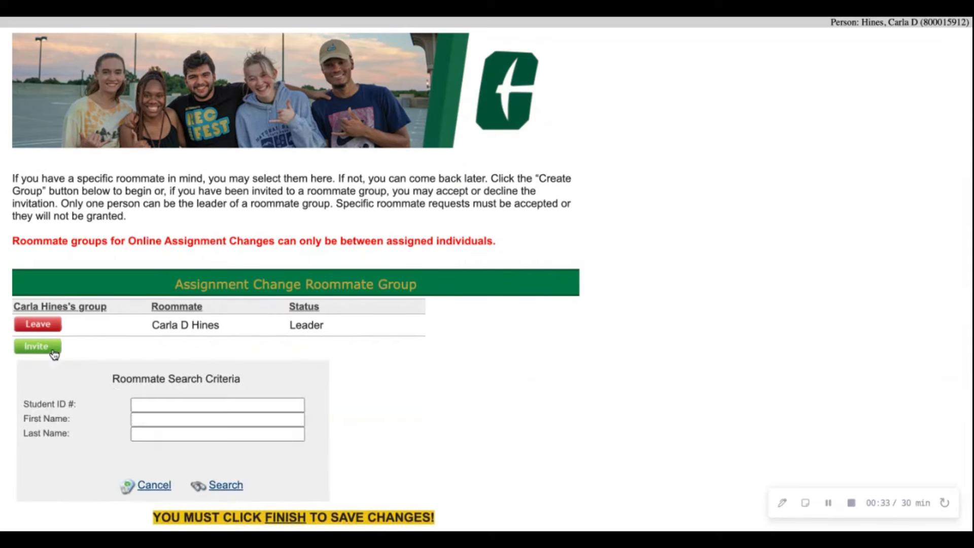
text(8)
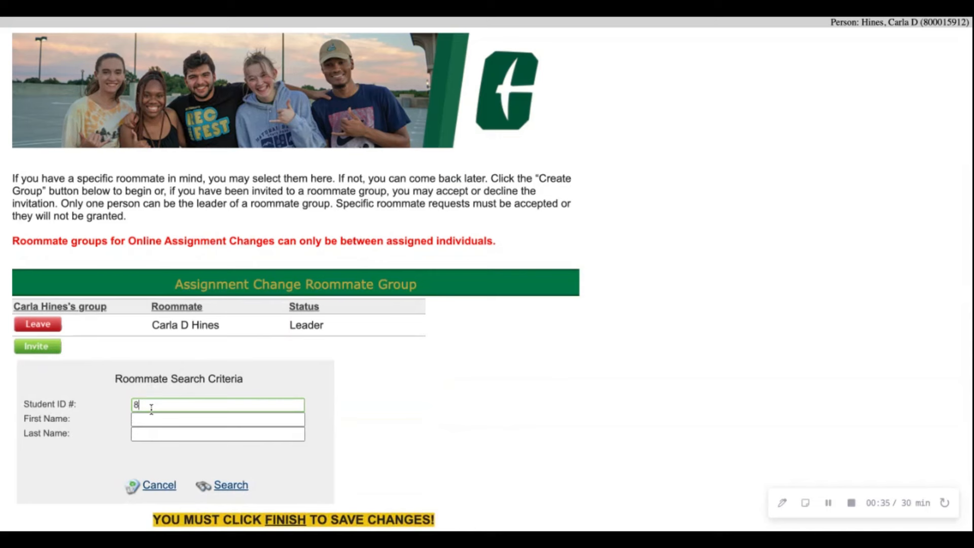
text(00887425)
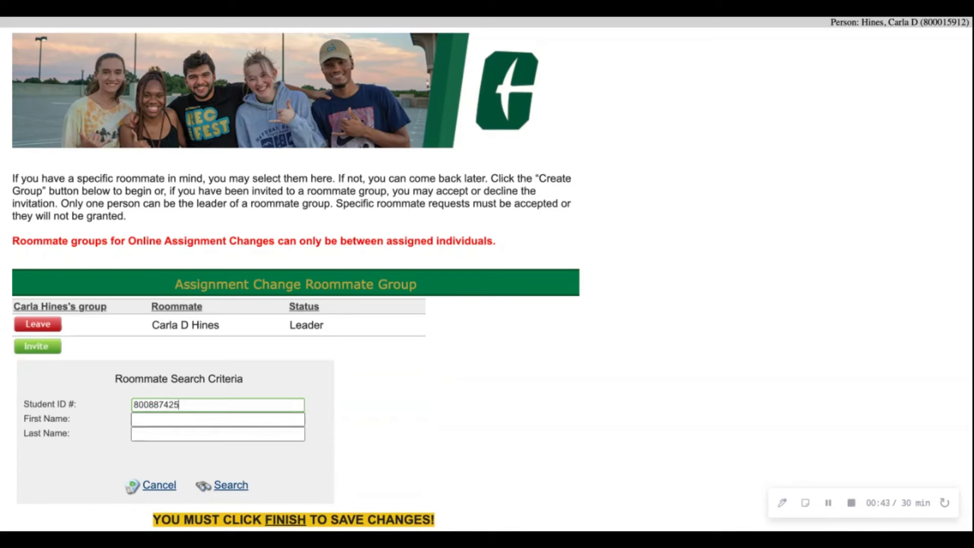
text(Jul)
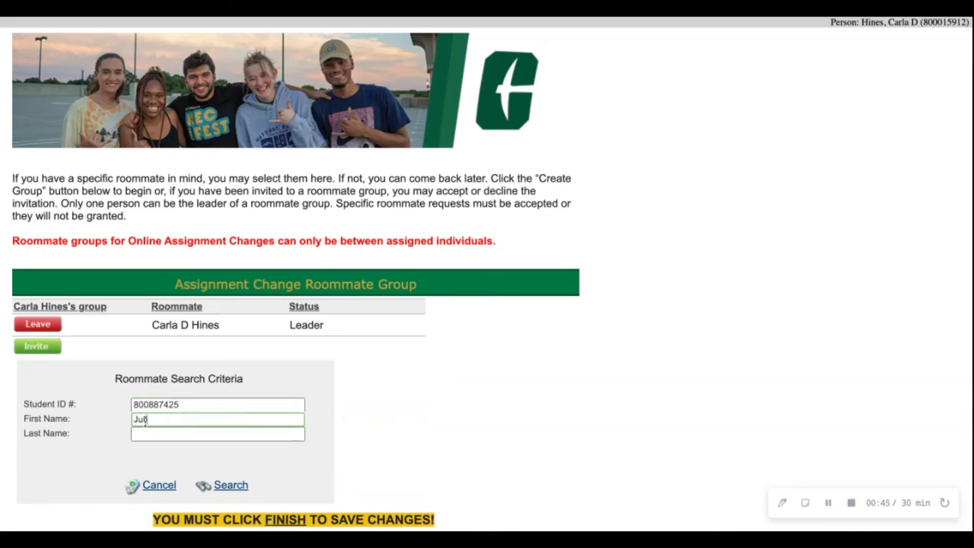
text(Sparks)
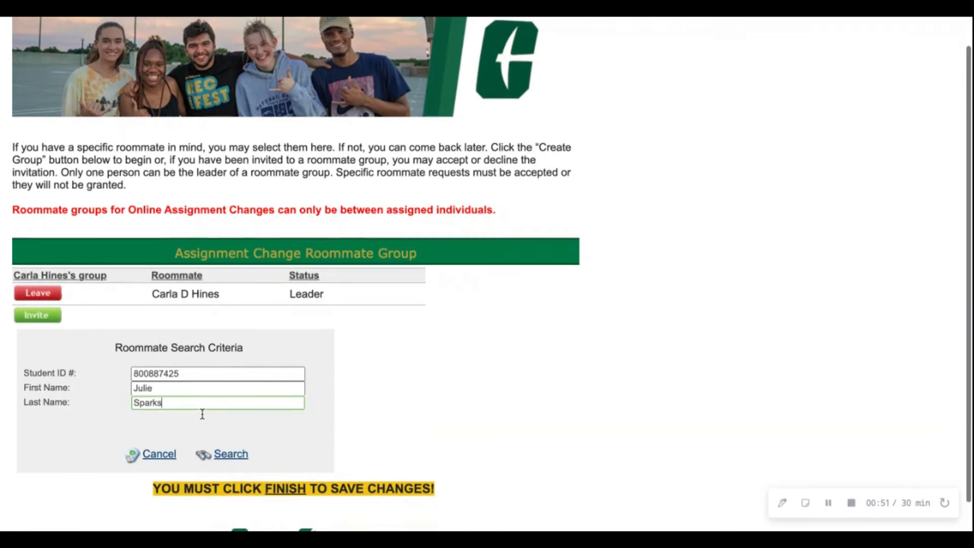
Step: Search for the student, add the match to the group as invited, and finish to save
click(230, 453)
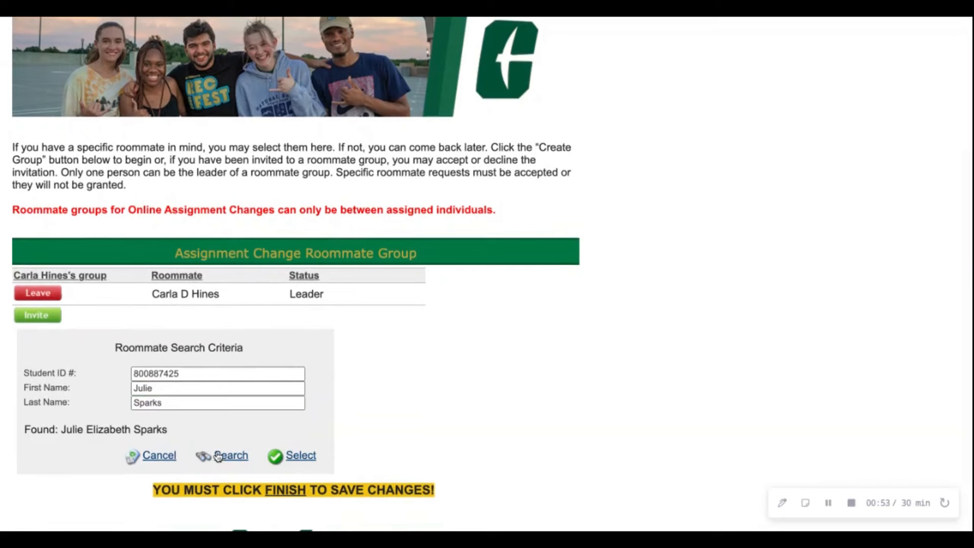
mouse_move(219, 439)
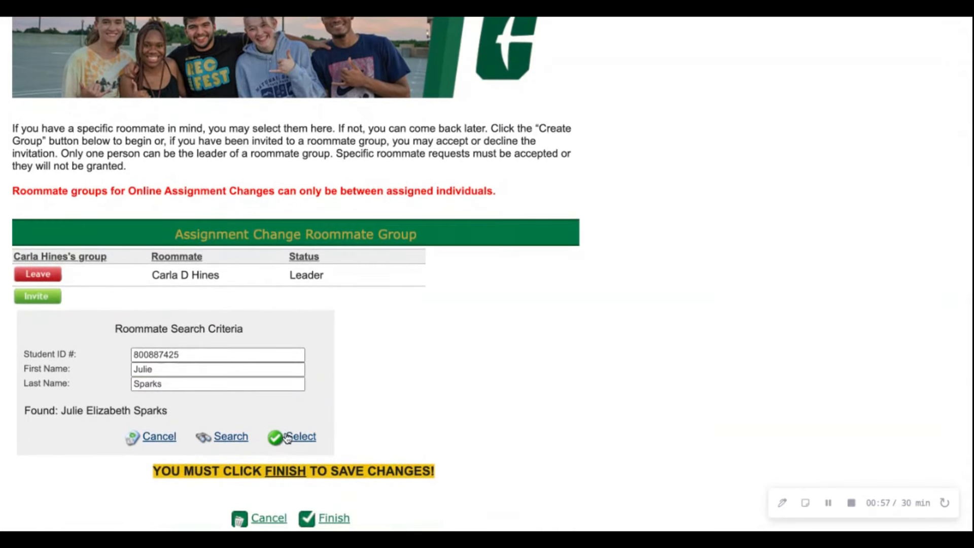
click(301, 436)
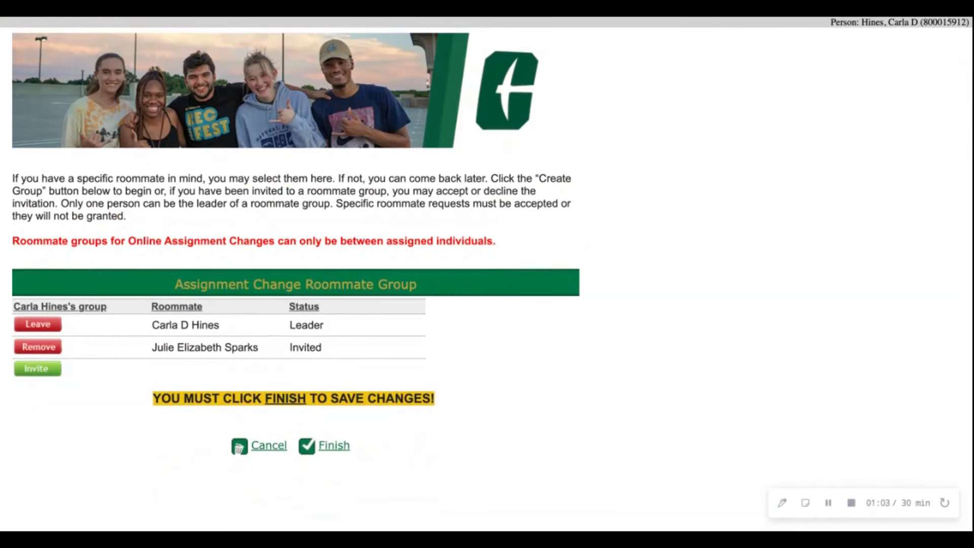
click(334, 445)
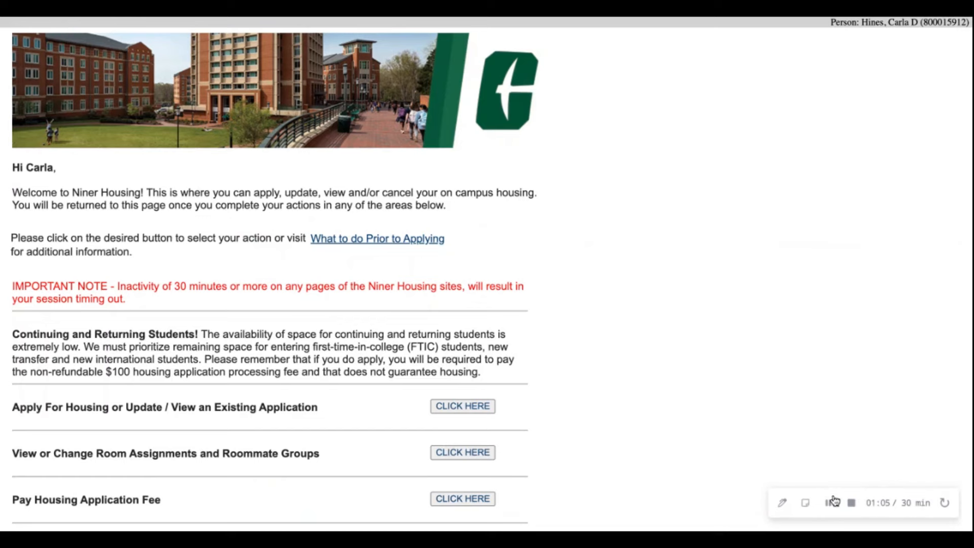
Step: Return to the room assignments options to reach the Assignment Changes Roommate Group again
scroll(down, 3)
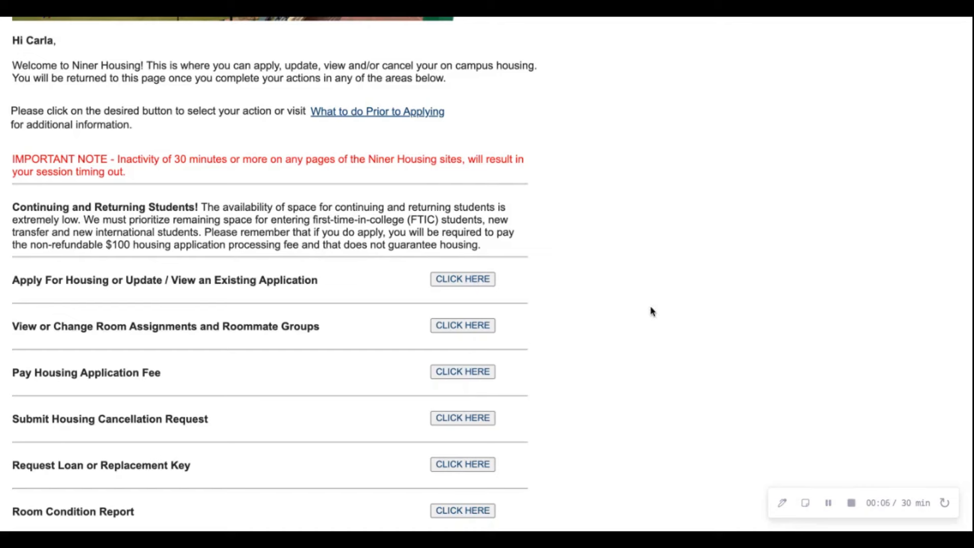
mouse_move(636, 310)
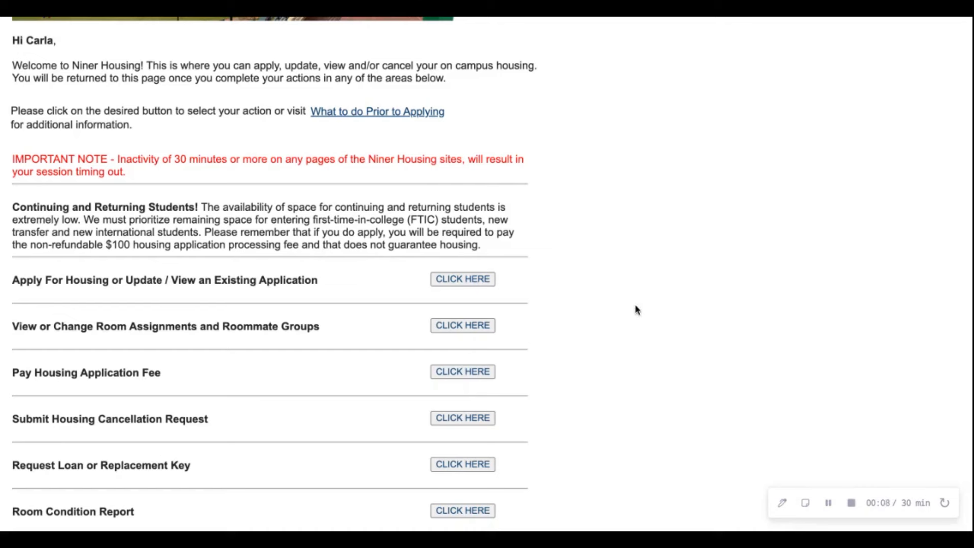
mouse_move(463, 326)
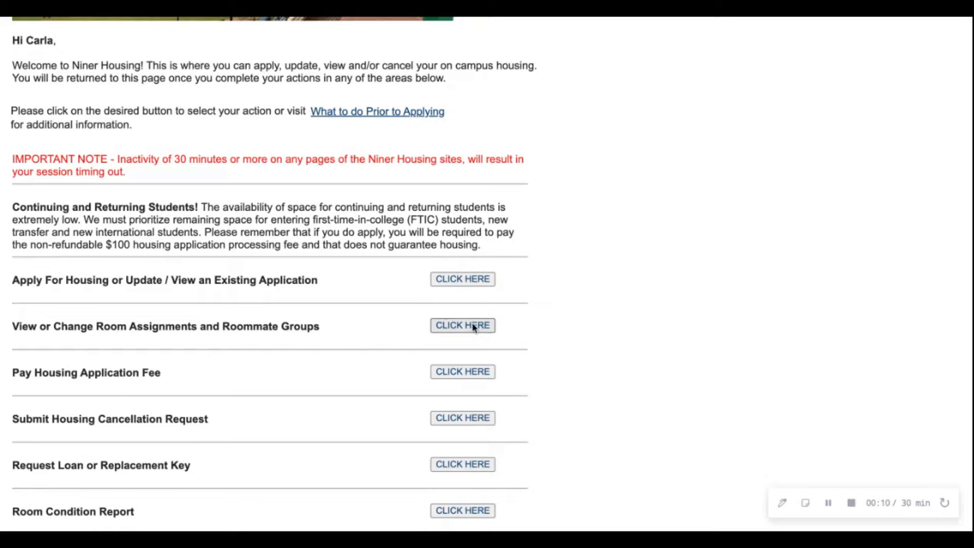
click(463, 325)
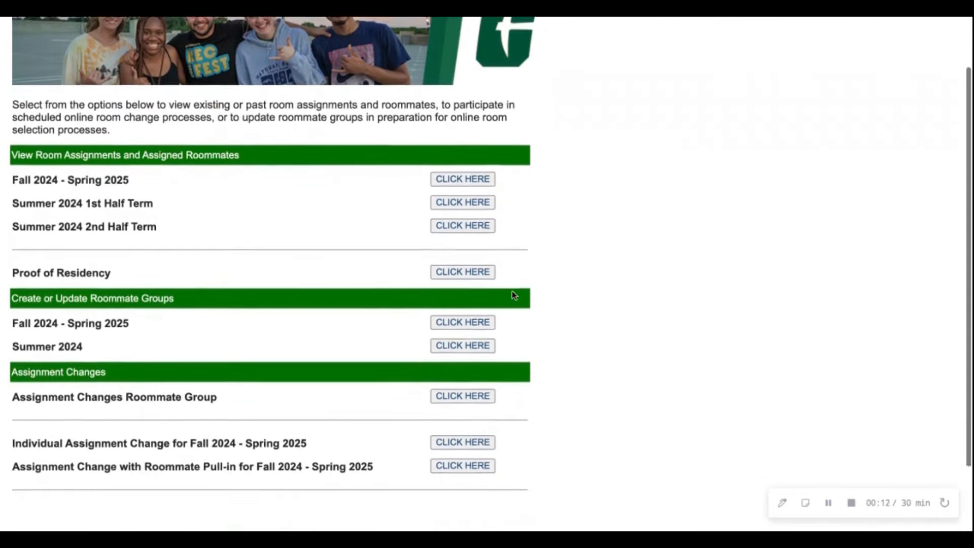
scroll(down, 3)
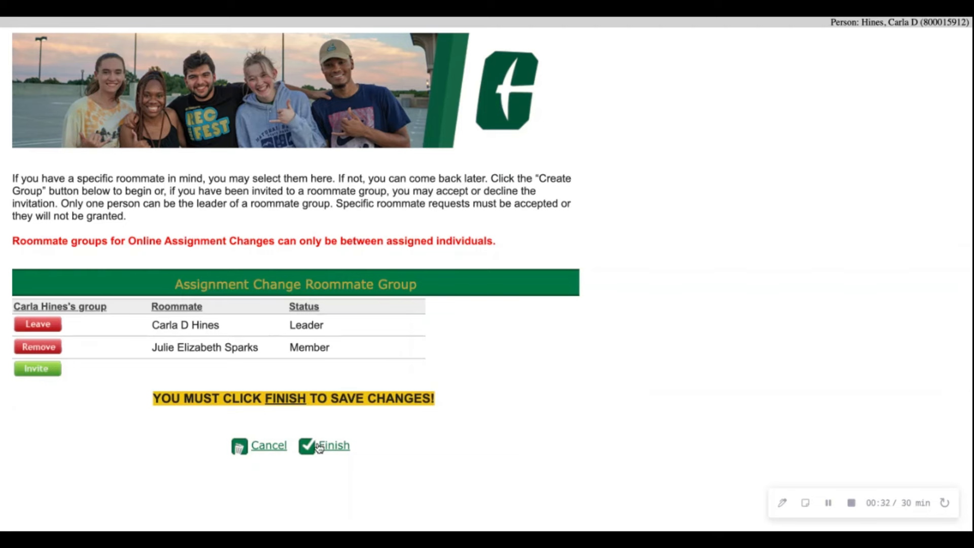
Step: Finish the group again and reopen the room assignments and roommate groups options
click(334, 444)
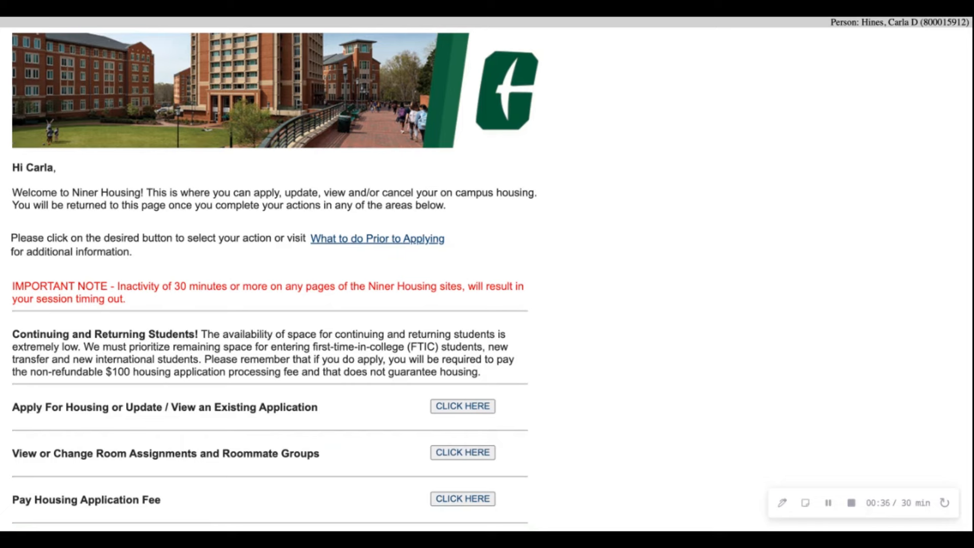
scroll(down, 3)
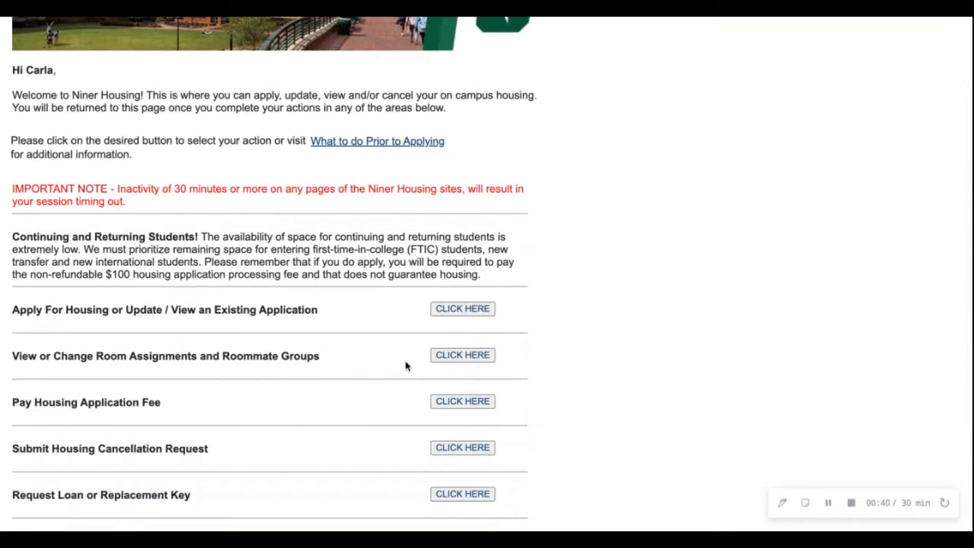
click(463, 355)
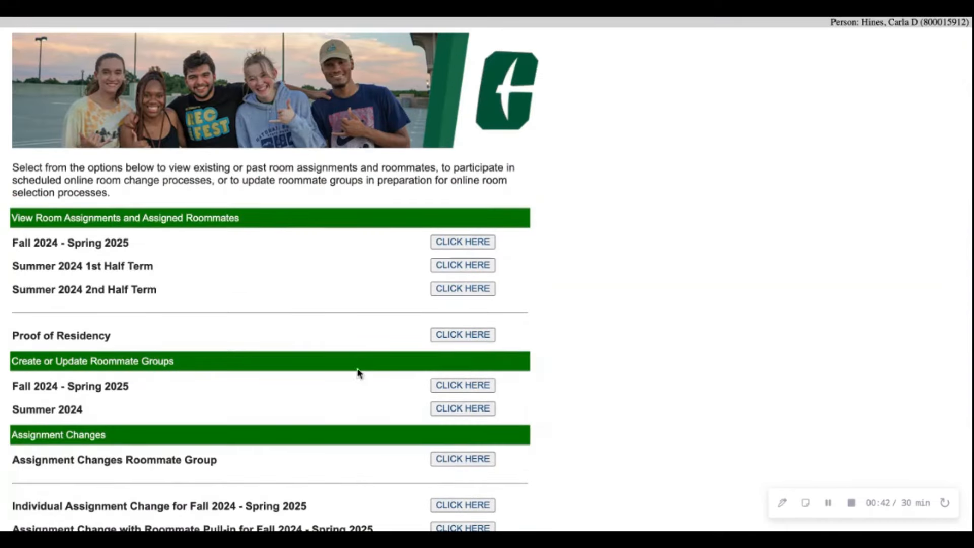
scroll(down, 3)
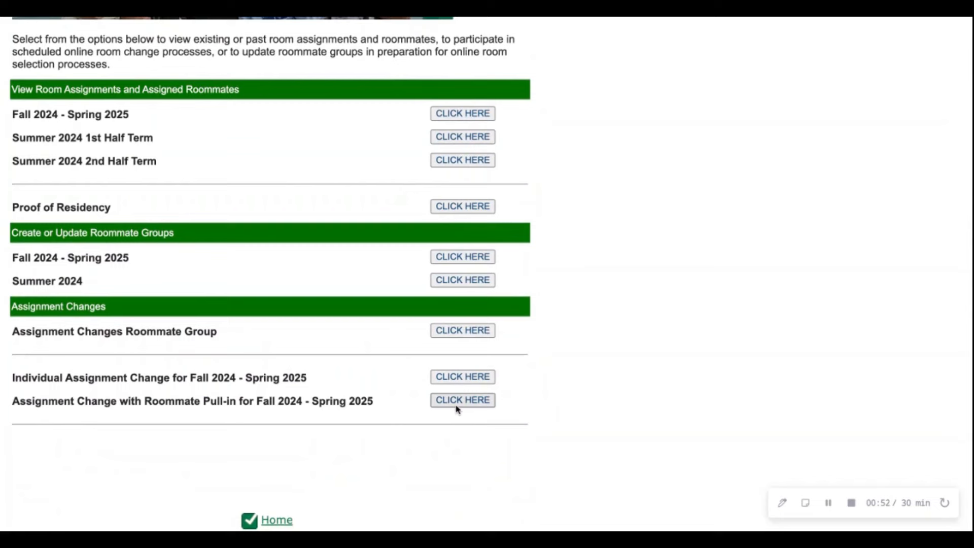
Step: Begin the assignment change with roommate pull-in and continue past its welcome page
click(462, 400)
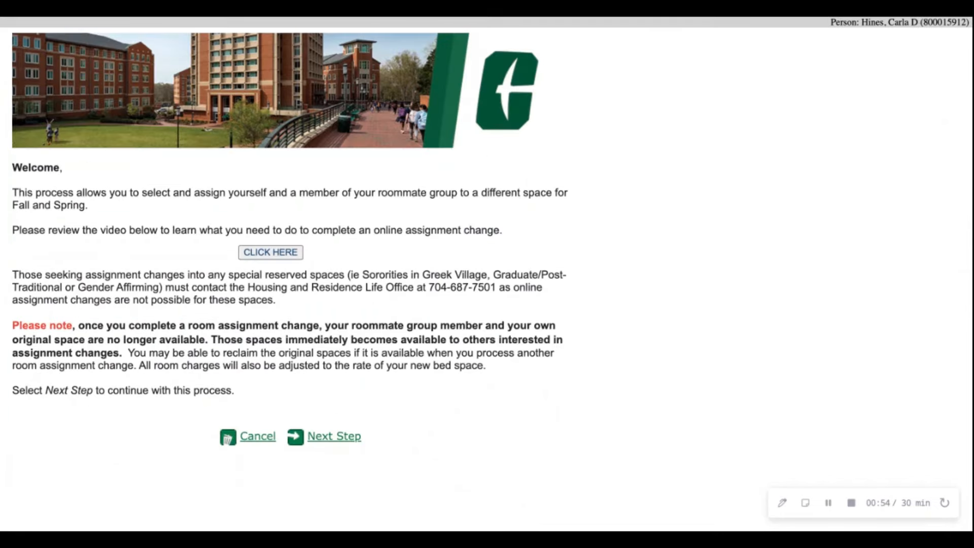
mouse_move(373, 347)
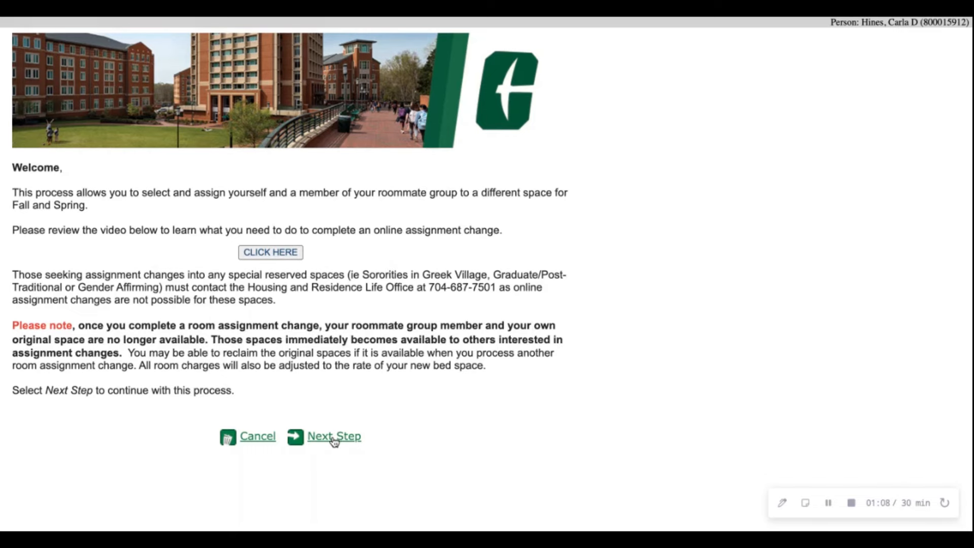
click(333, 436)
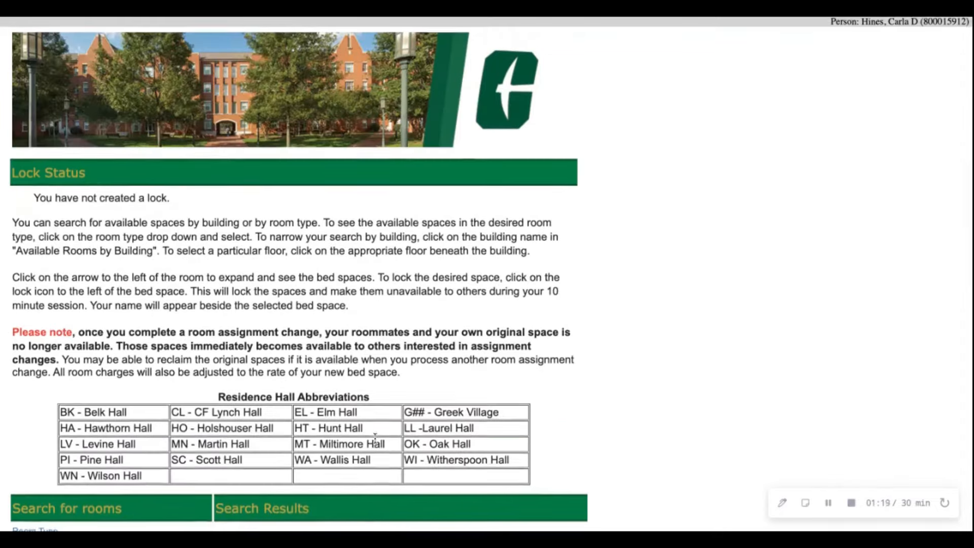
scroll(down, 3)
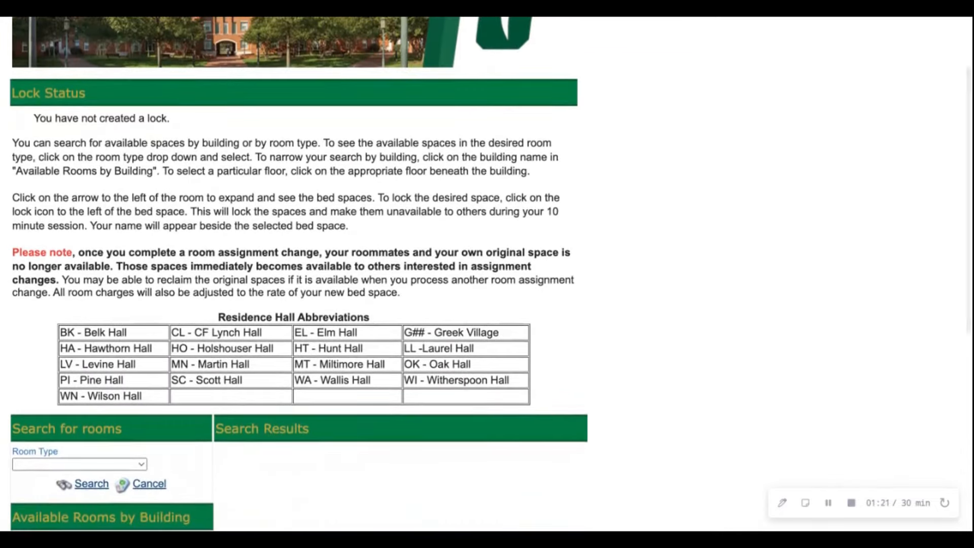
scroll(down, 3)
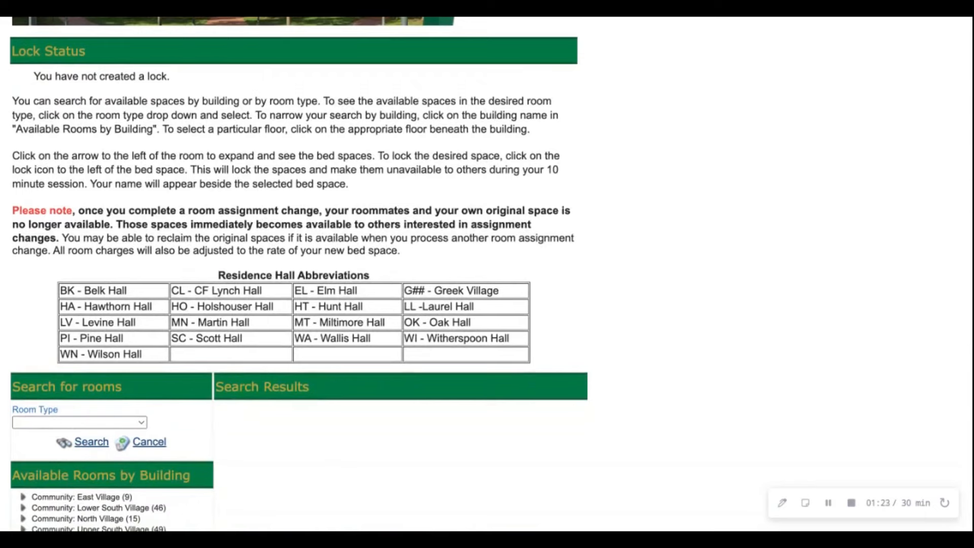
scroll(down, 3)
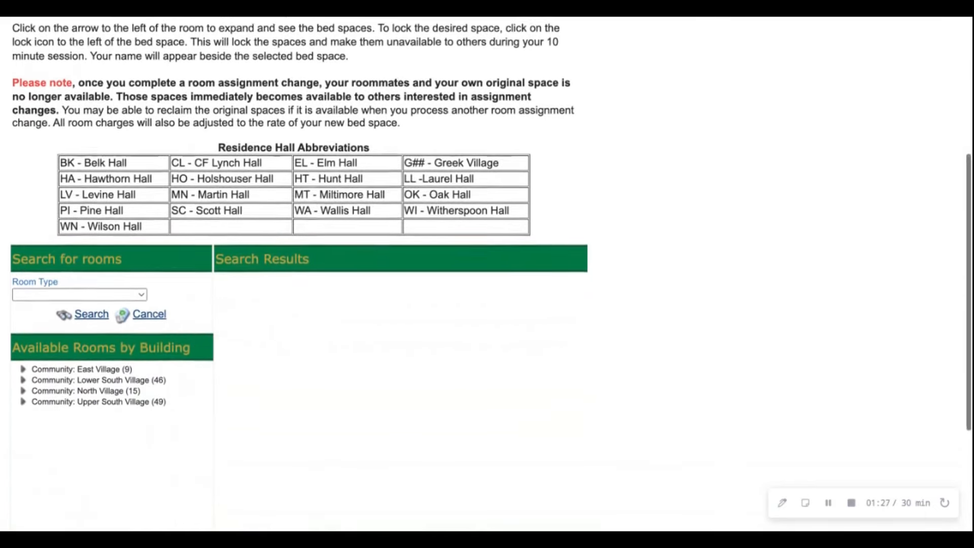
scroll(down, 3)
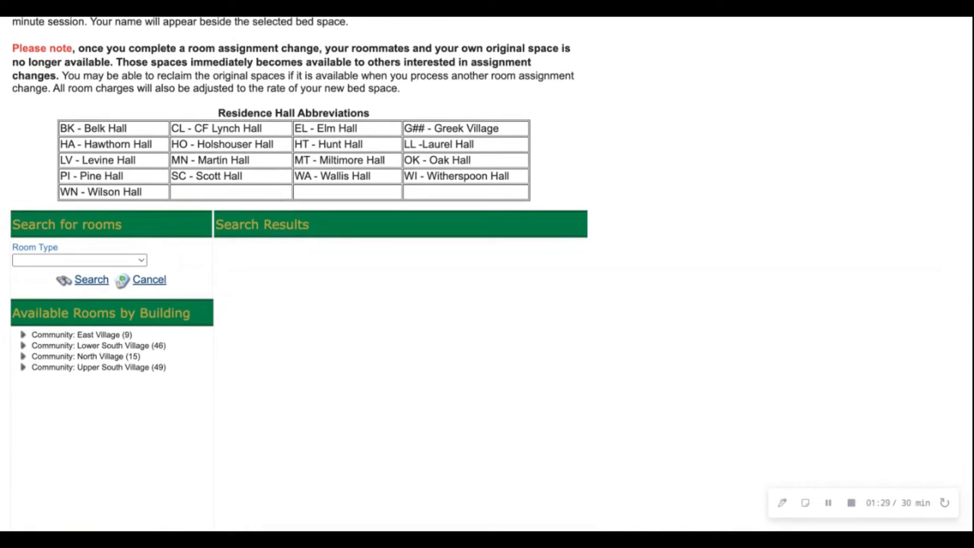
mouse_move(226, 401)
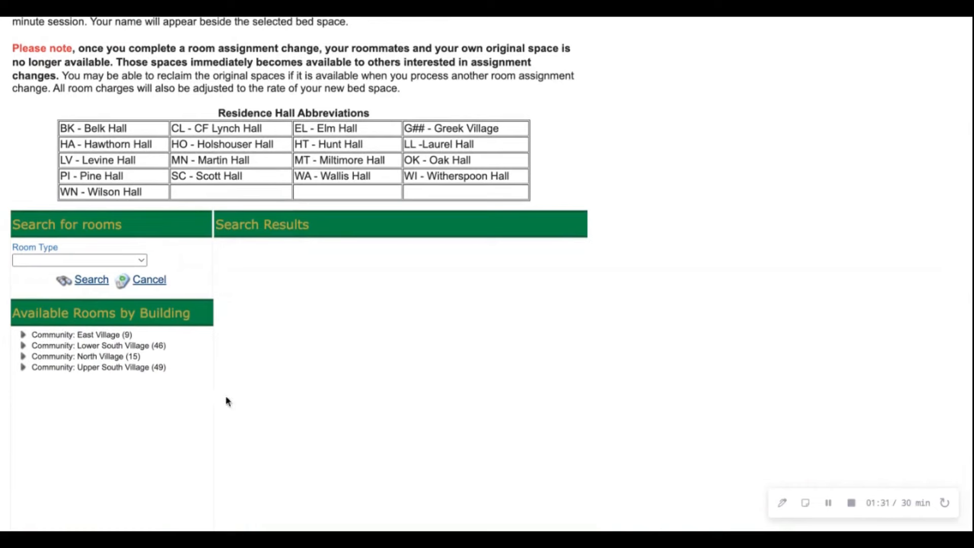
mouse_move(139, 374)
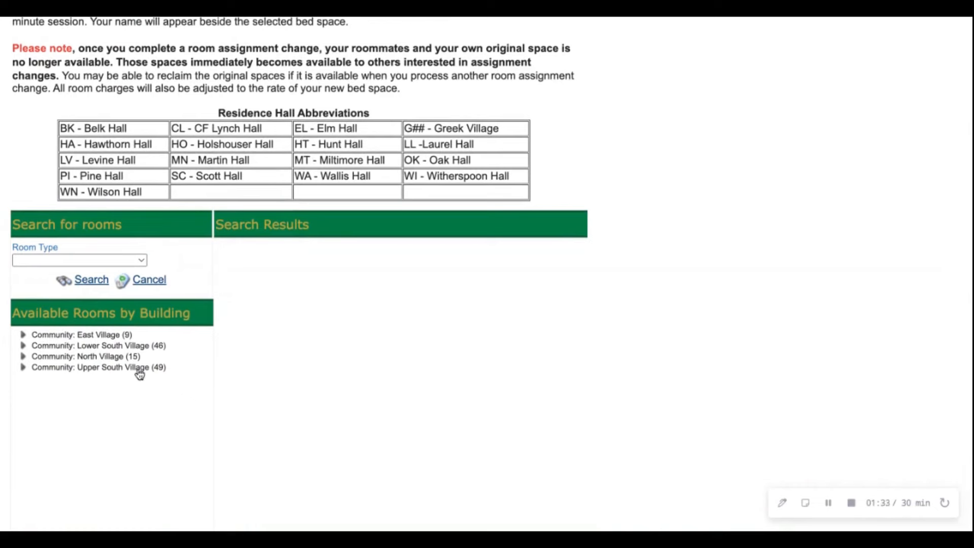
mouse_move(122, 352)
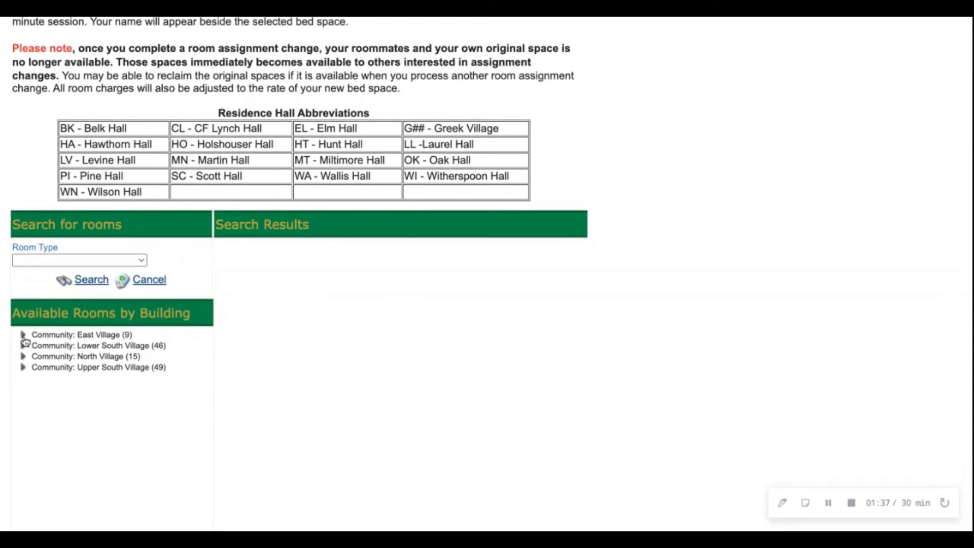
mouse_move(41, 351)
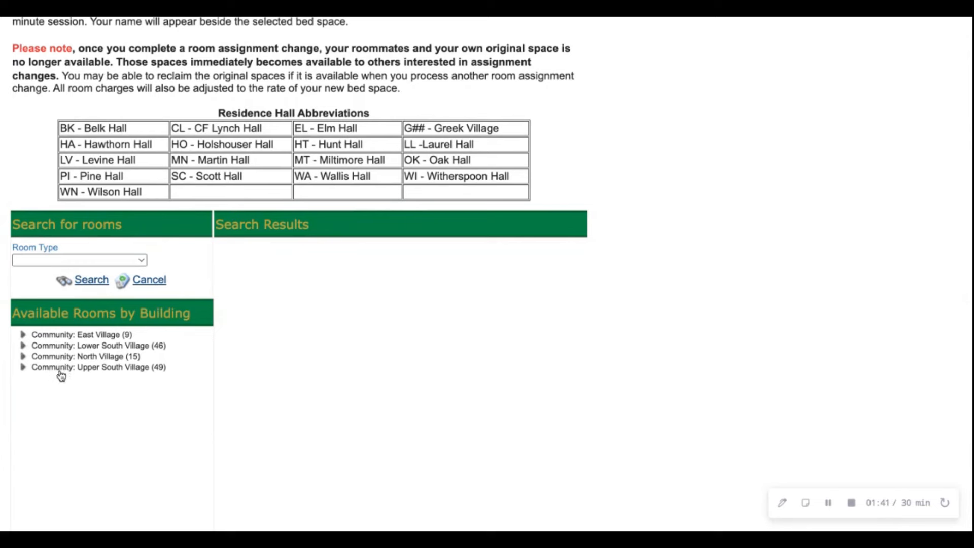
Step: Expand East Village, North Village and Upper South Village to list their buildings
click(23, 334)
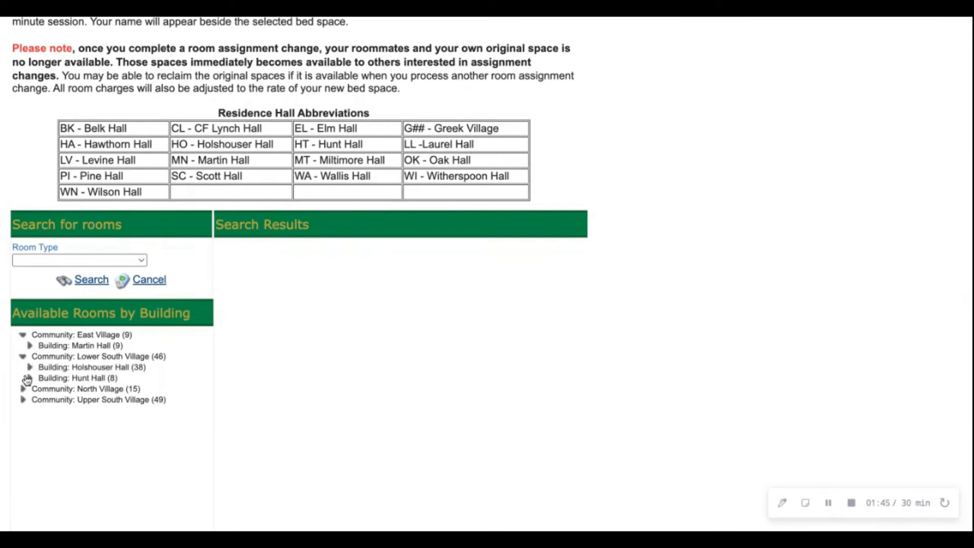
click(23, 389)
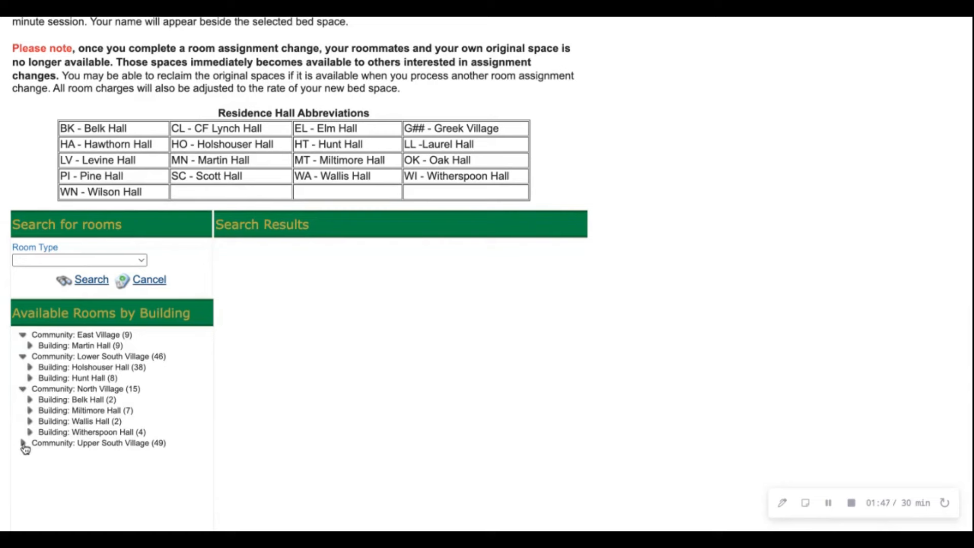
click(23, 443)
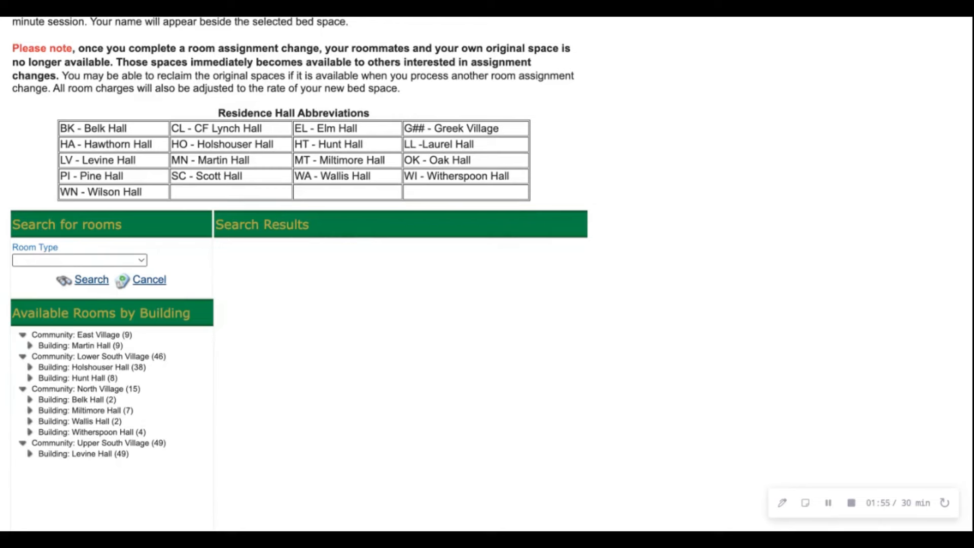
Step: Search room type LV 4 Bedroom 4 Person Suite and show Upper South Village results like LV-0509
click(79, 260)
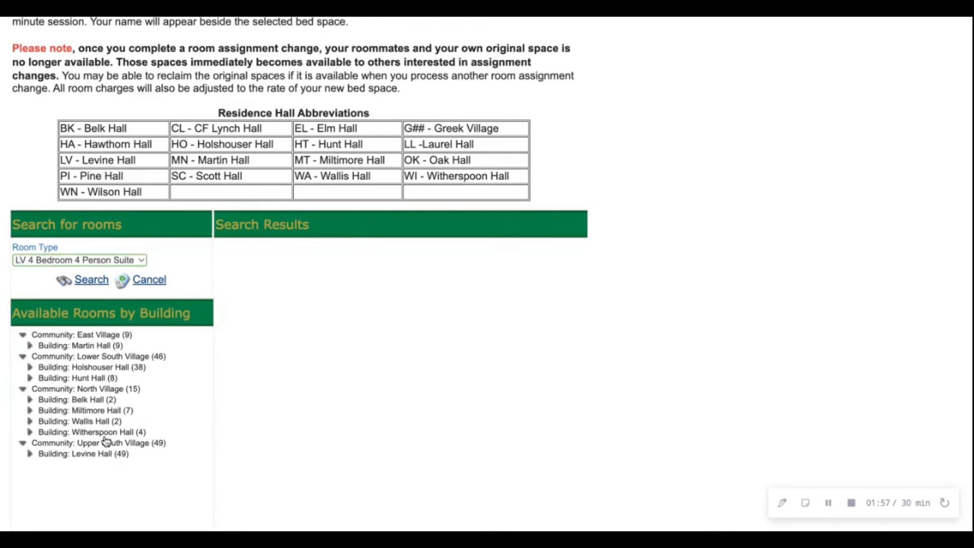
click(90, 280)
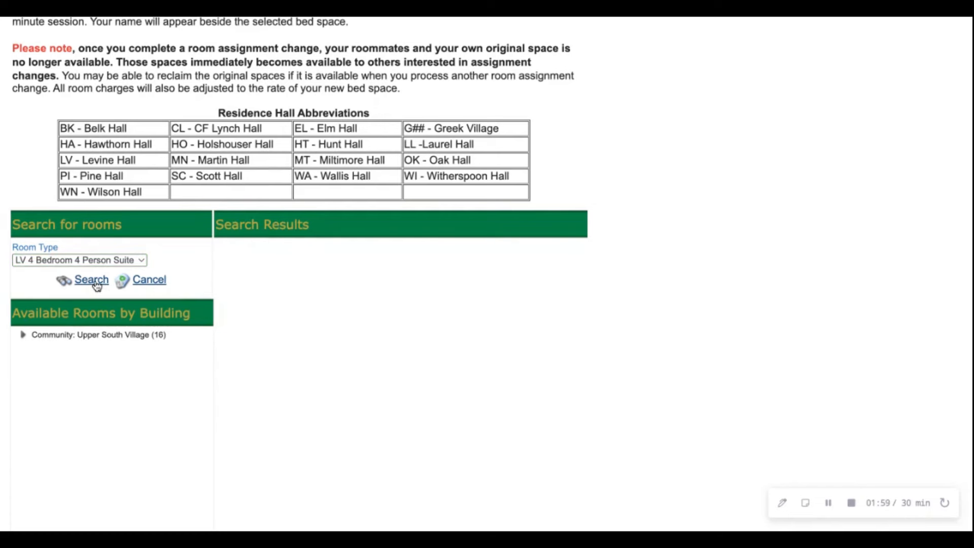
mouse_move(441, 397)
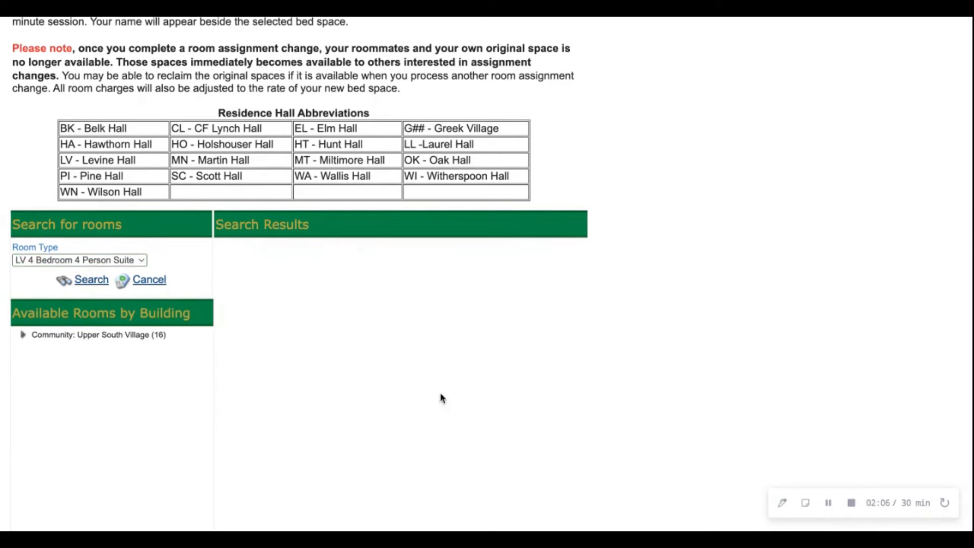
click(97, 335)
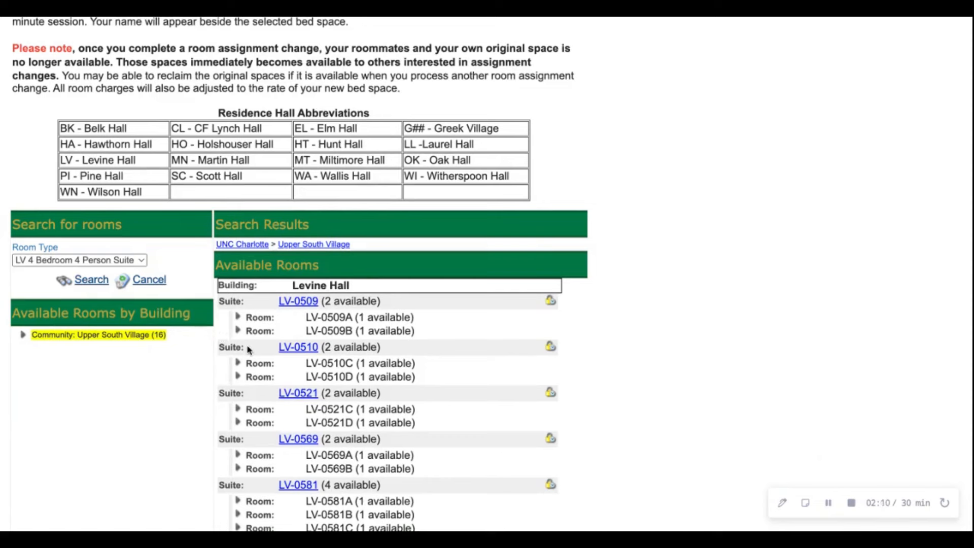
scroll(down, 3)
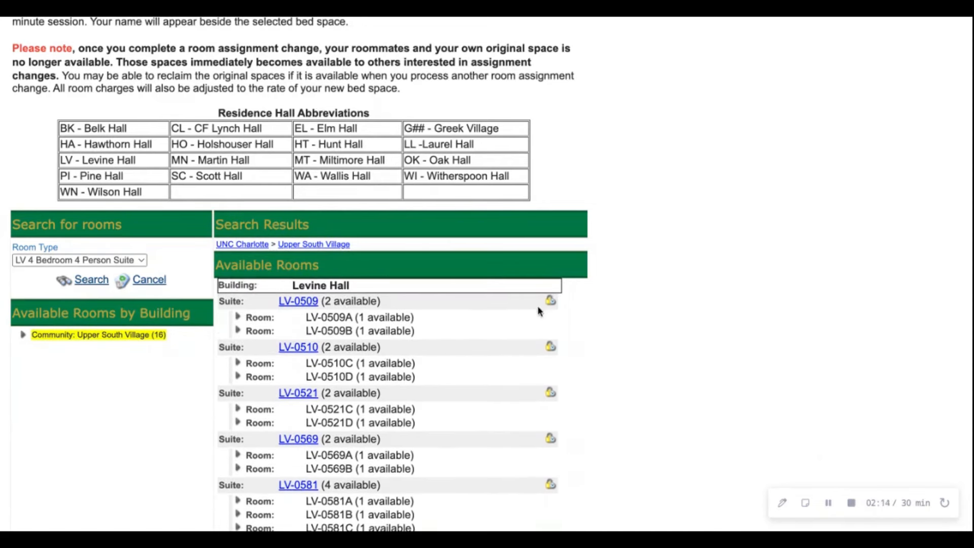
mouse_move(552, 313)
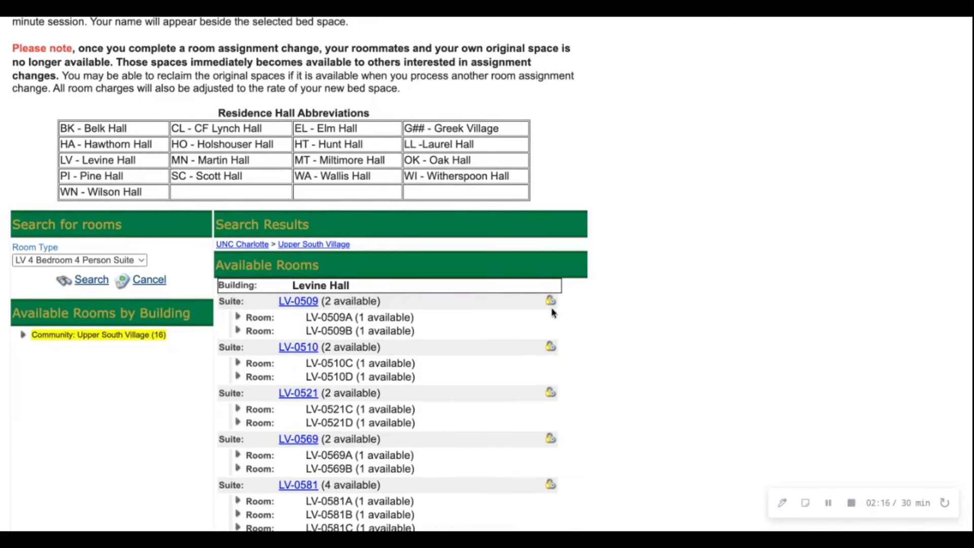
Step: Lock suite LV-0509, assign members to beds LV-0509A-1 and LV-0509B-1, and submit the request
click(549, 301)
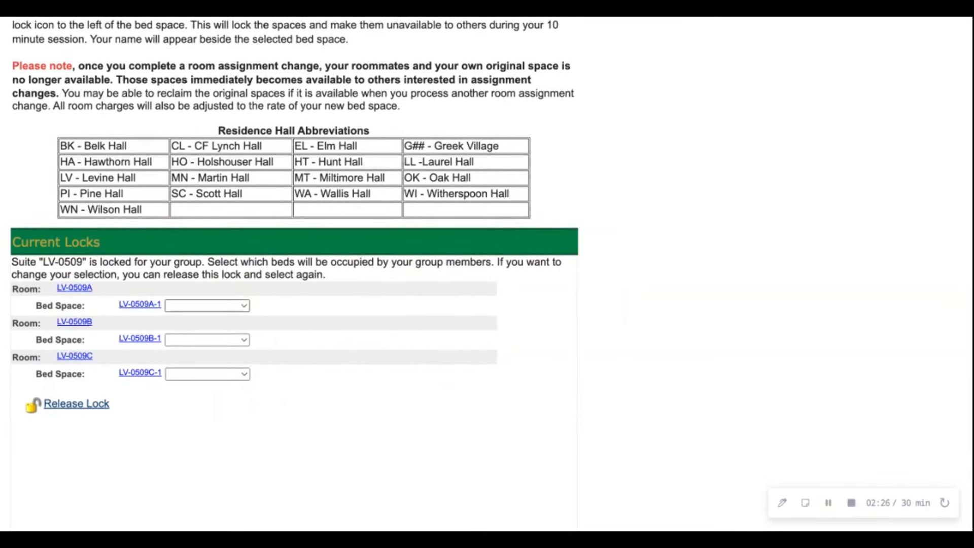
click(207, 305)
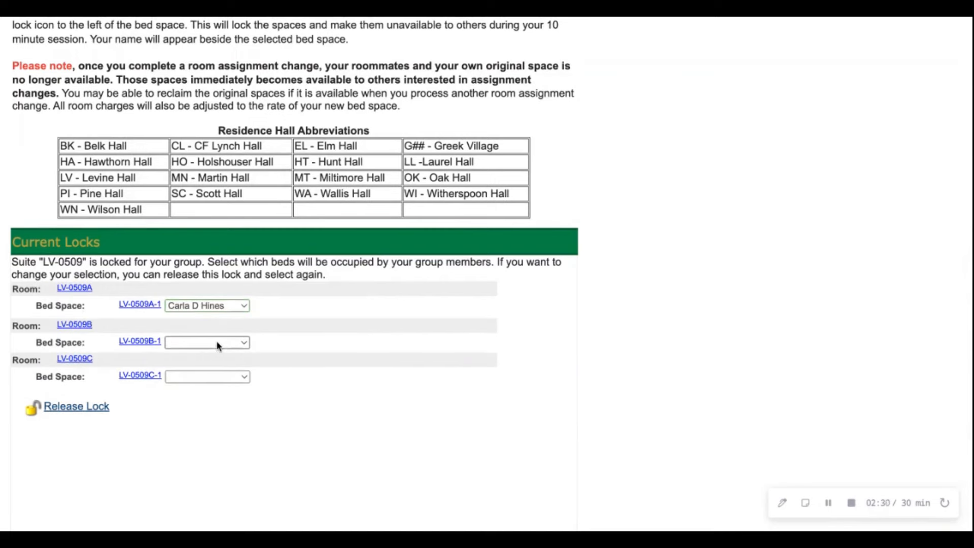
click(207, 342)
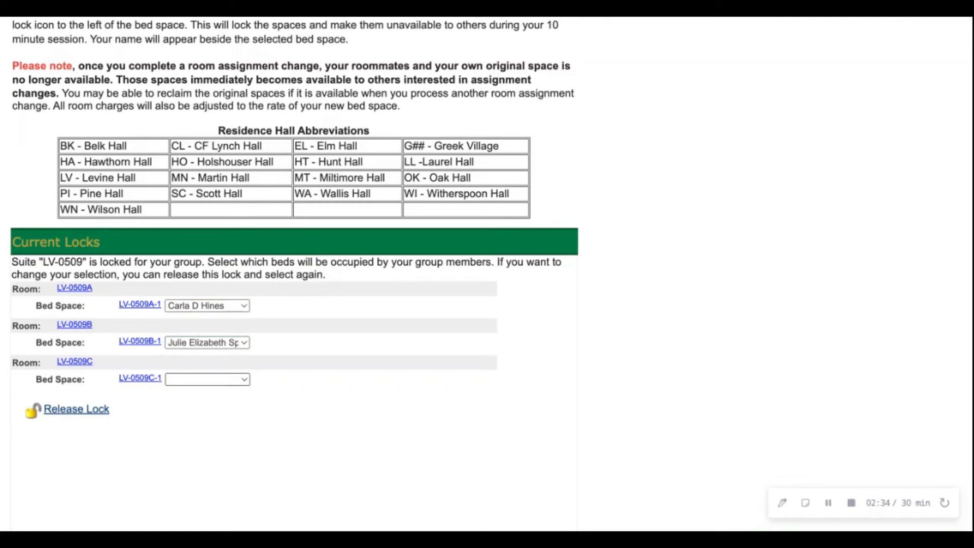
scroll(down, 3)
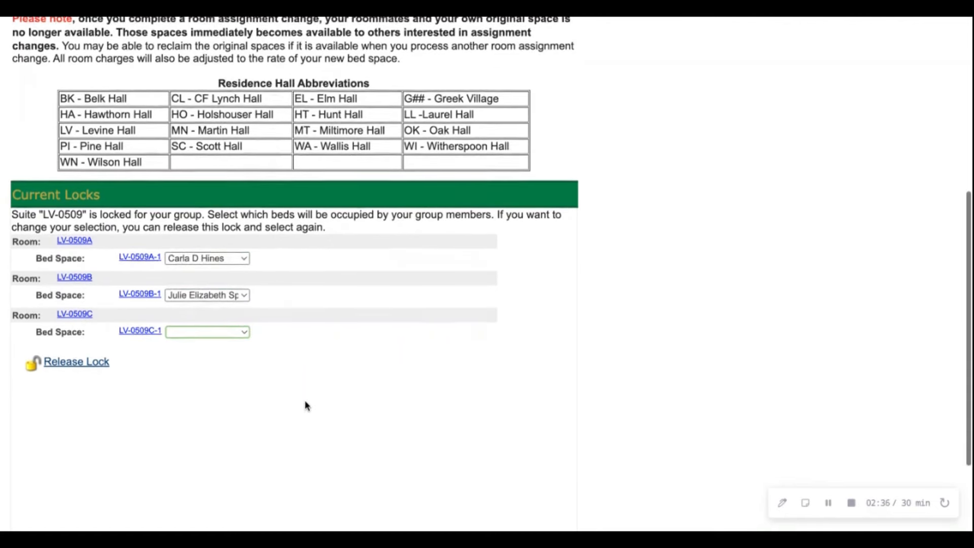
scroll(down, 3)
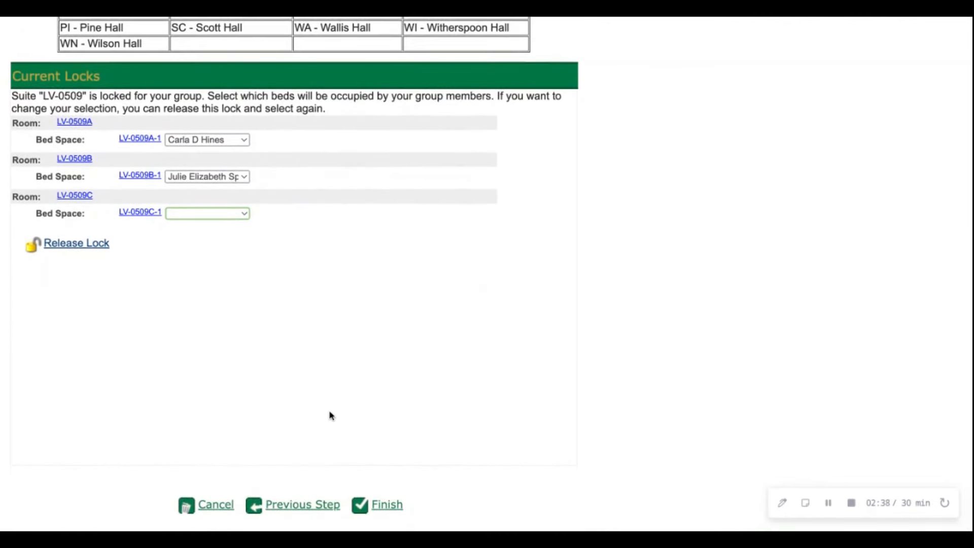
click(386, 504)
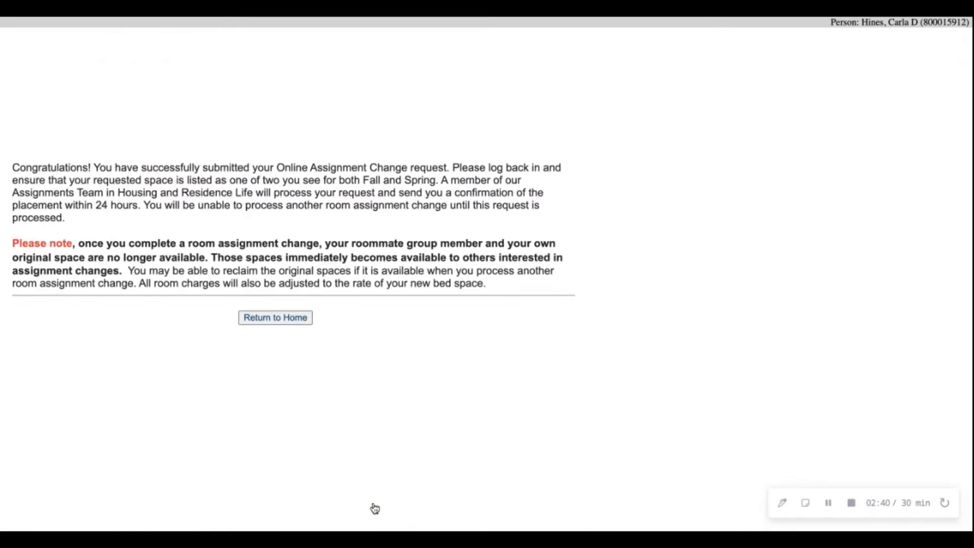